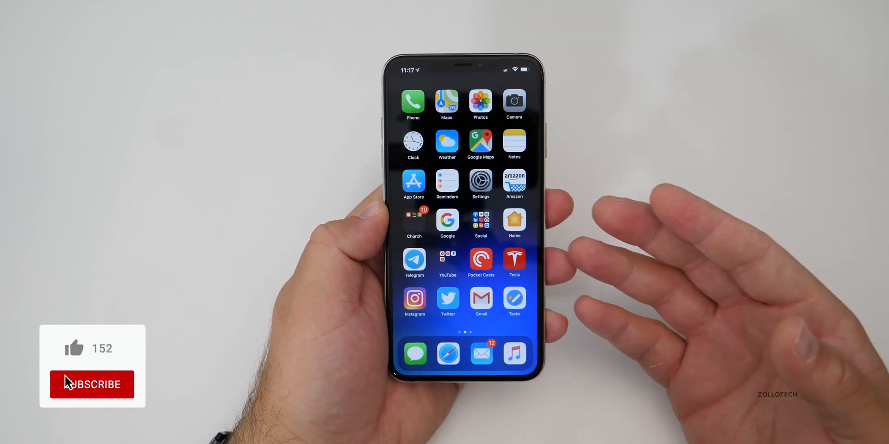
Respond to WeatherBug's location access alert, then return to the Home Screen
{"action": "left_click", "coordinate": [91, 384]}
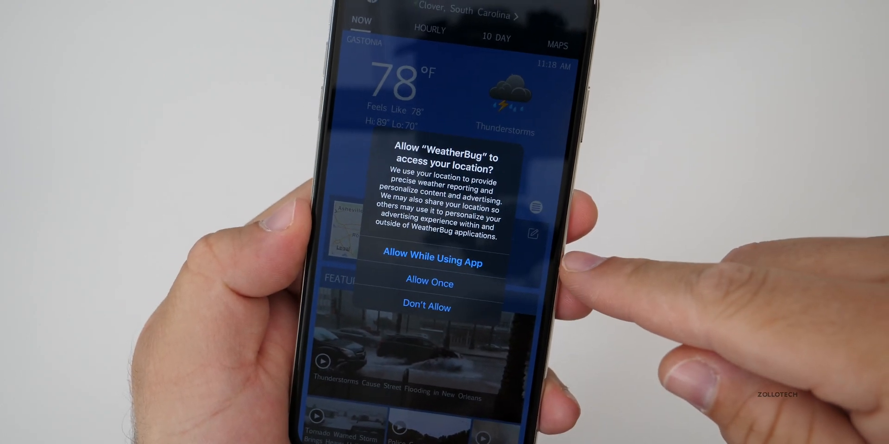
{"action": "left_click", "coordinate": [432, 259]}
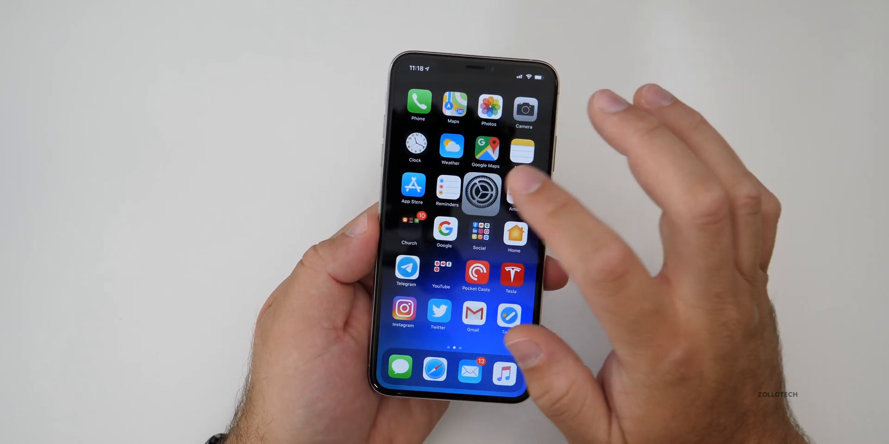
Go to Settings > Privacy > Location Services and switch it off, confirming Turn Off
{"action": "left_click", "coordinate": [482, 194]}
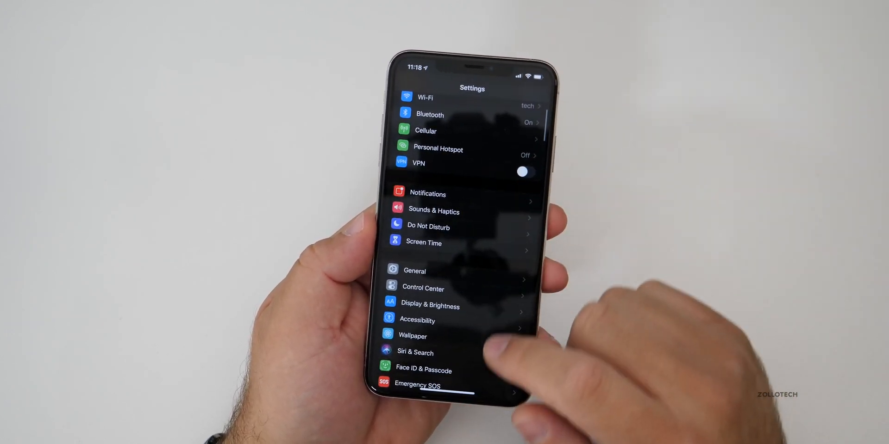
{"action": "scroll", "scroll_direction": "down", "scroll_amount": 3}
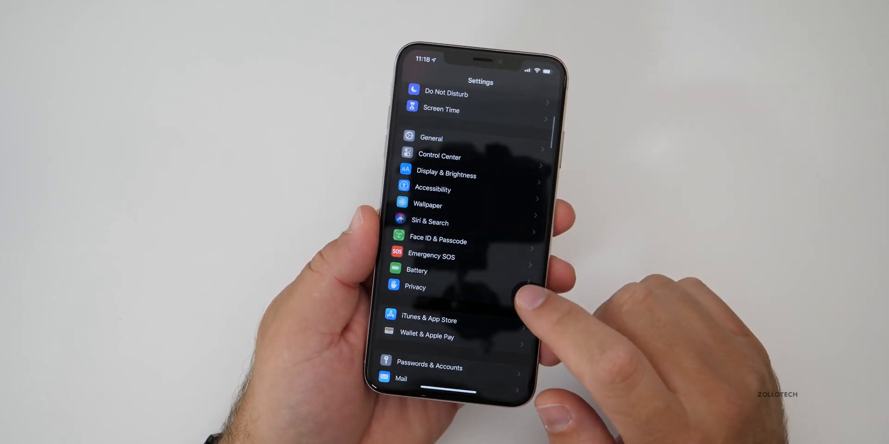
{"action": "left_click", "coordinate": [415, 287]}
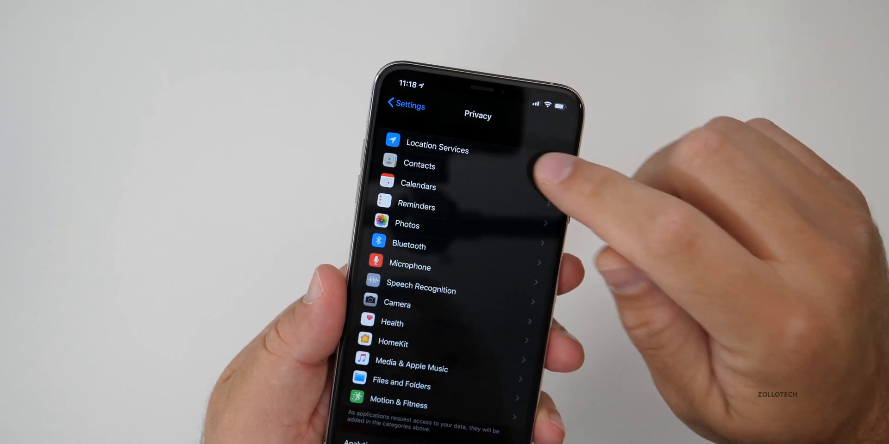
{"action": "left_click", "coordinate": [437, 146]}
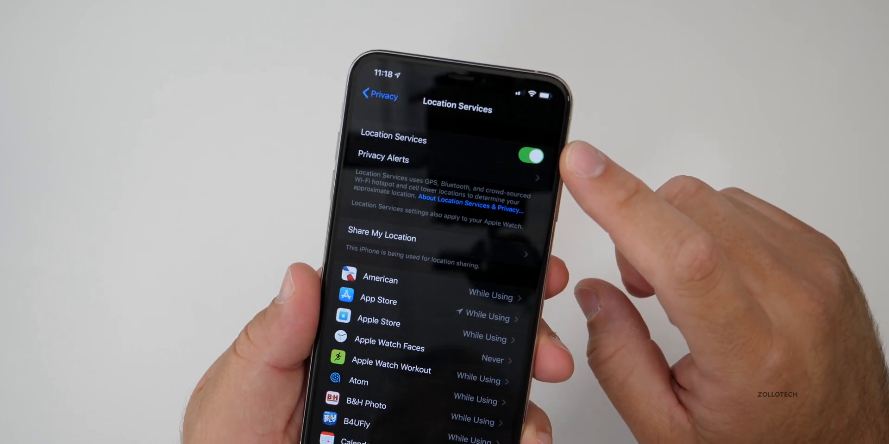
{"action": "left_click", "coordinate": [531, 156]}
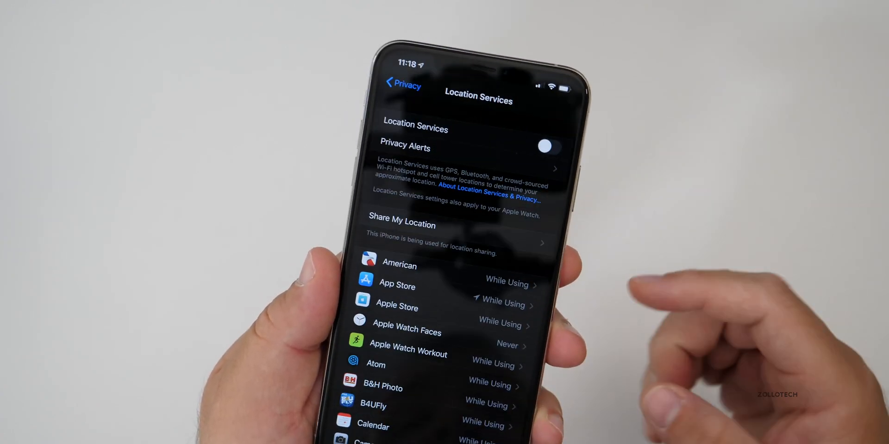
{"action": "left_click", "coordinate": [544, 147]}
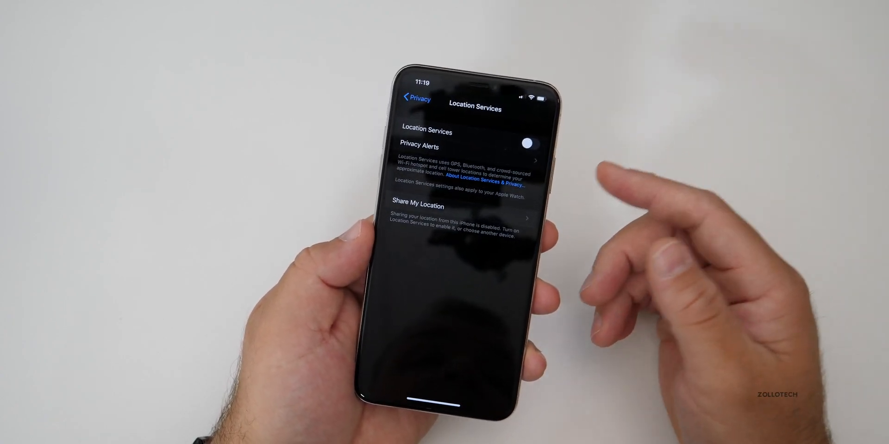
Re-enable Location Services, review Maps' Allow Location Access options, and scroll the app list
{"action": "left_click", "coordinate": [524, 144]}
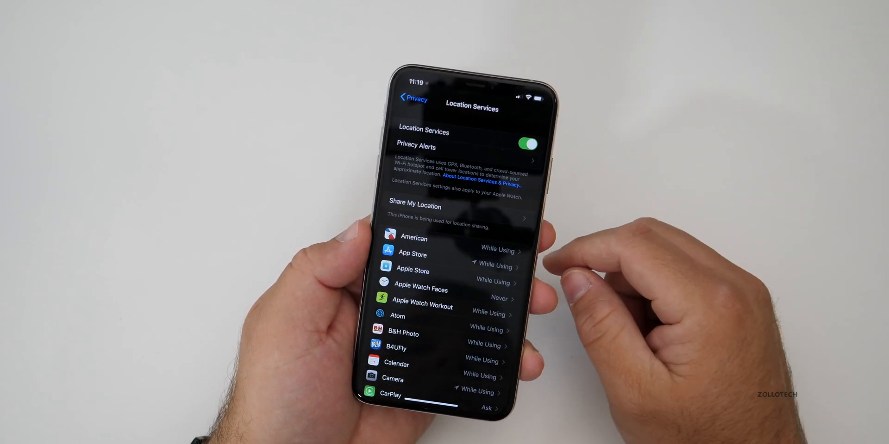
{"action": "scroll", "scroll_direction": "down", "scroll_amount": 3}
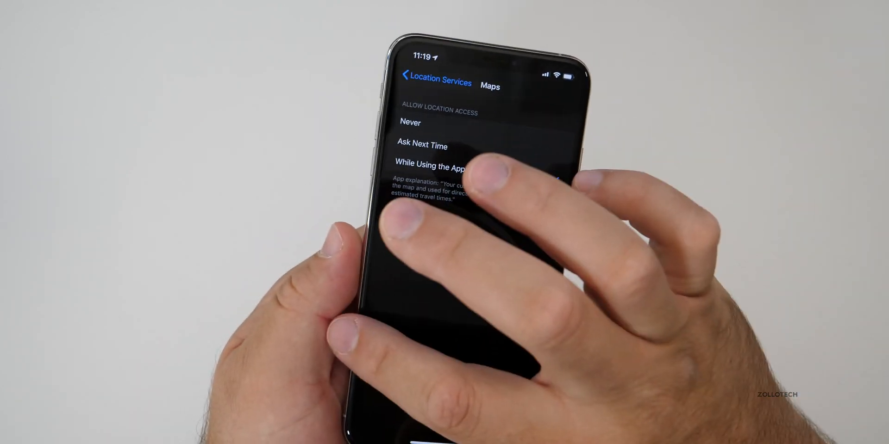
{"action": "left_click", "coordinate": [435, 83]}
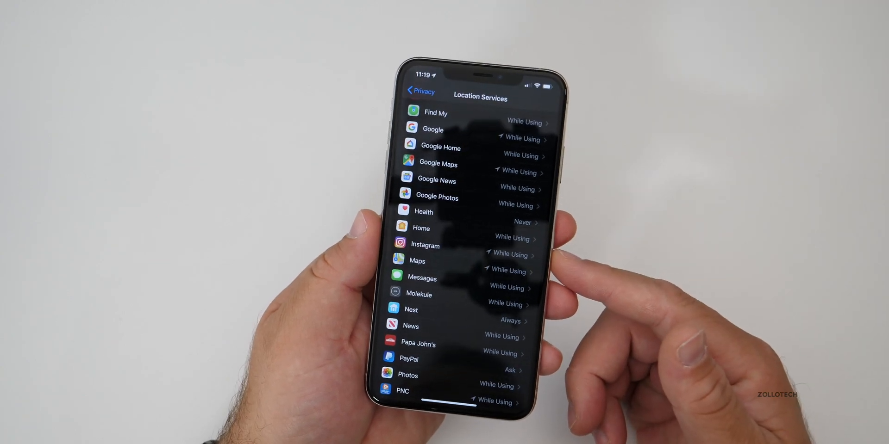
{"action": "scroll", "scroll_direction": "down", "scroll_amount": 3}
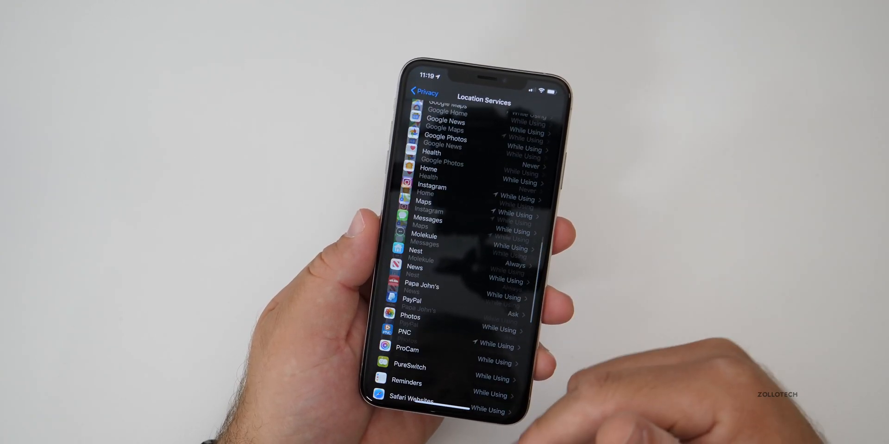
{"action": "scroll", "scroll_direction": "down", "scroll_amount": 3}
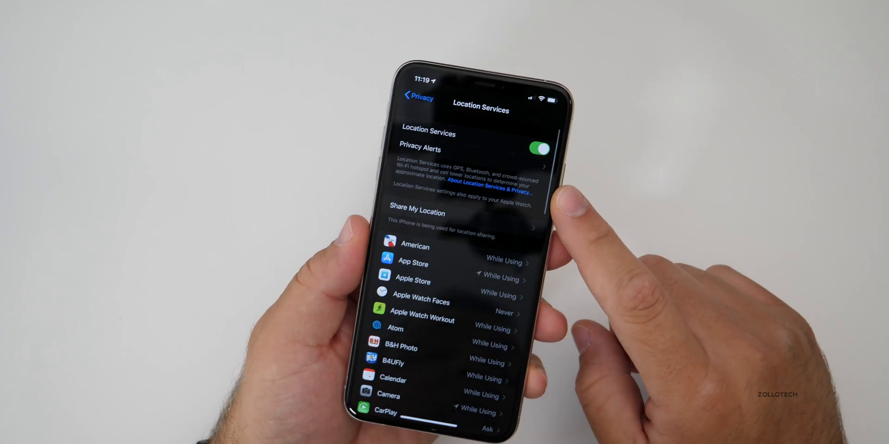
{"action": "left_click", "coordinate": [420, 149]}
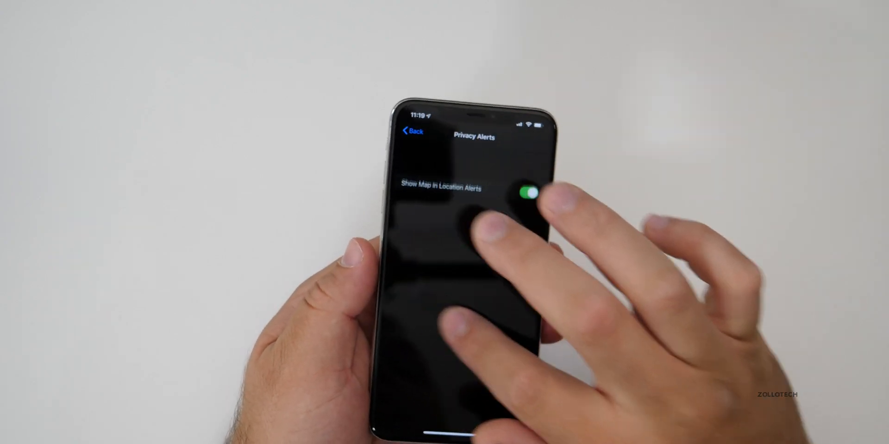
{"action": "left_click", "coordinate": [412, 132]}
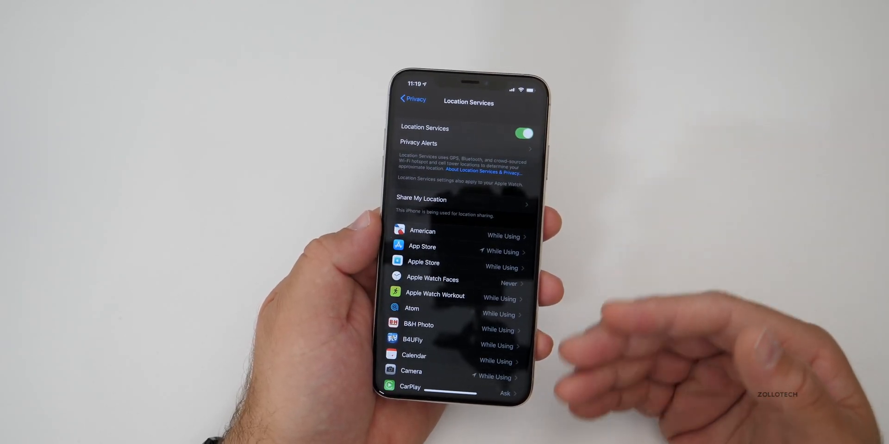
{"action": "scroll", "scroll_direction": "down", "scroll_amount": 3}
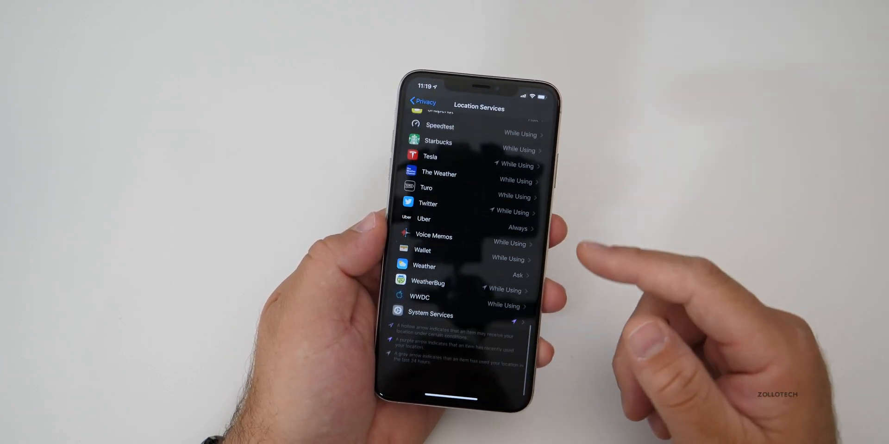
{"action": "scroll", "scroll_direction": "down", "scroll_amount": 3}
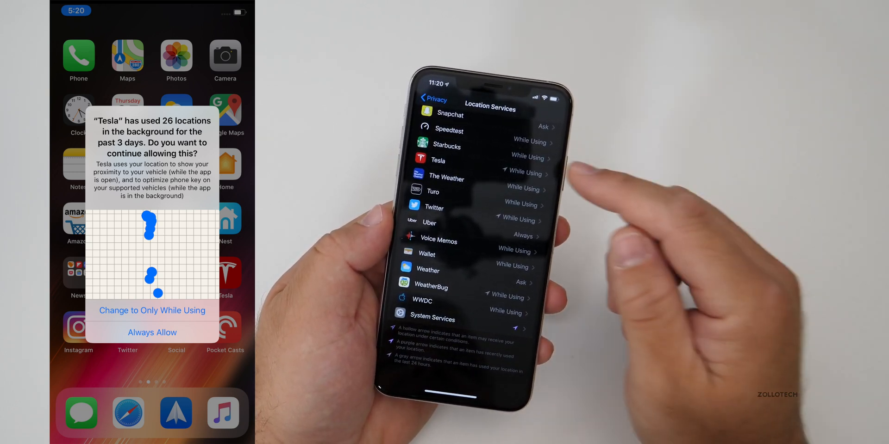
{"action": "left_click", "coordinate": [438, 160]}
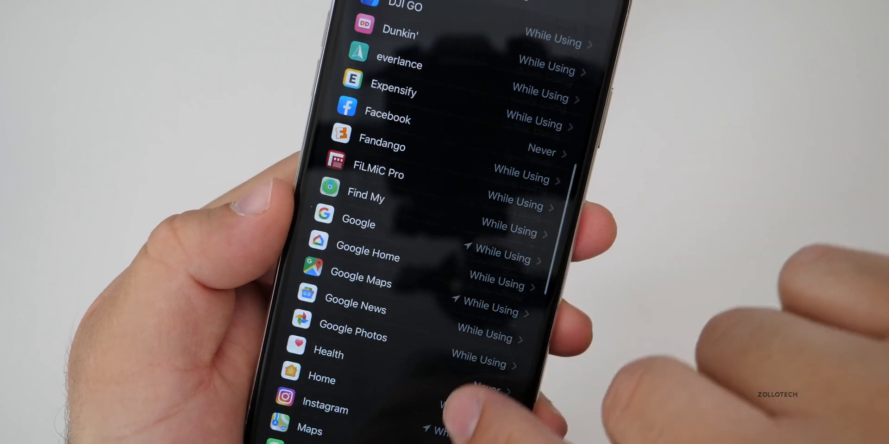
{"action": "scroll", "scroll_direction": "down", "scroll_amount": 3}
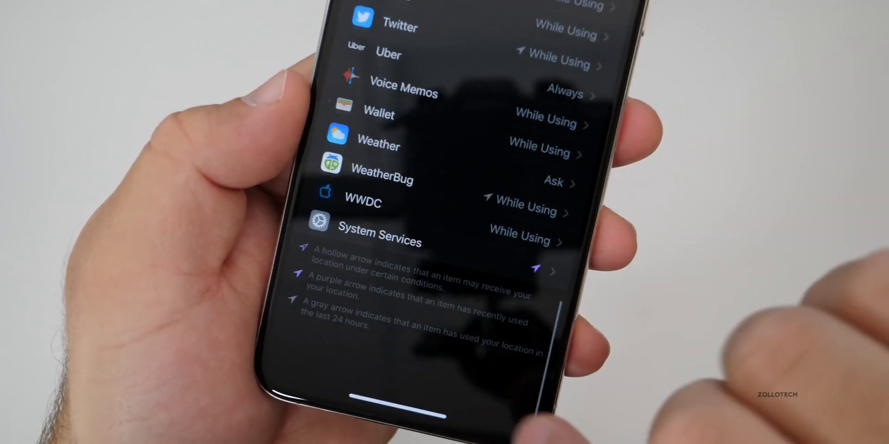
{"action": "scroll", "scroll_direction": "down", "scroll_amount": 3}
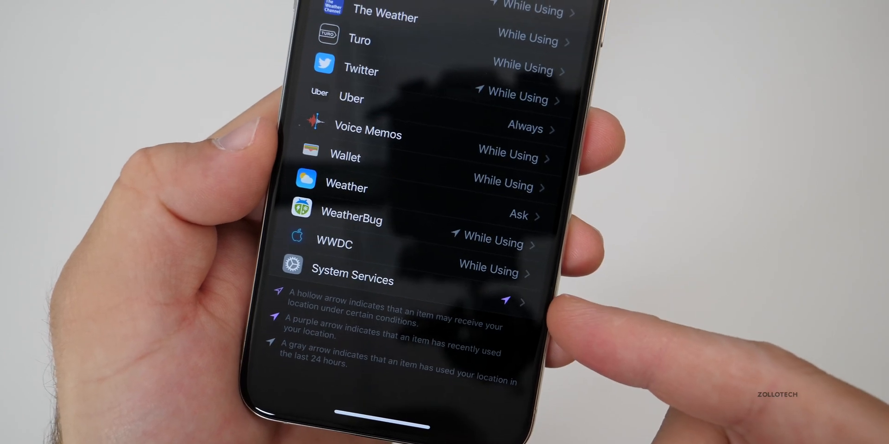
{"action": "scroll", "scroll_direction": "down", "scroll_amount": 3}
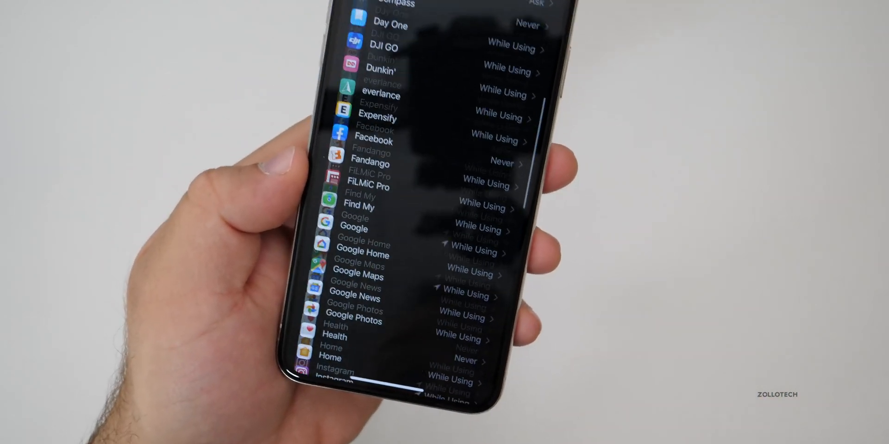
{"action": "scroll", "scroll_direction": "down", "scroll_amount": 3}
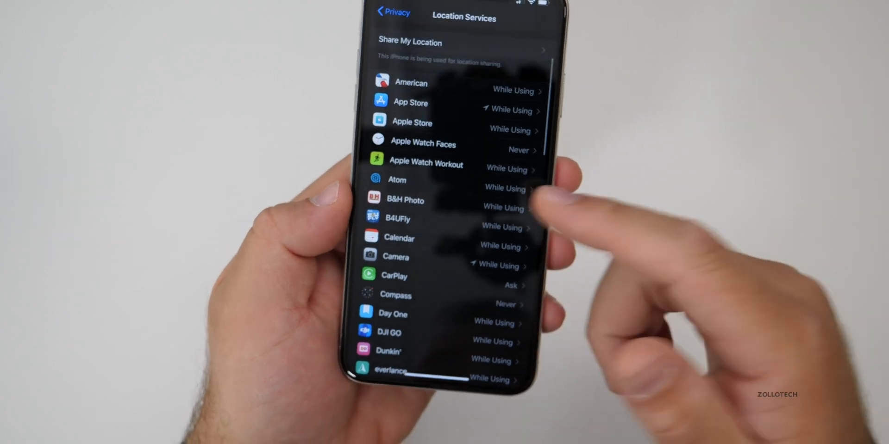
{"action": "scroll", "scroll_direction": "down", "scroll_amount": 3}
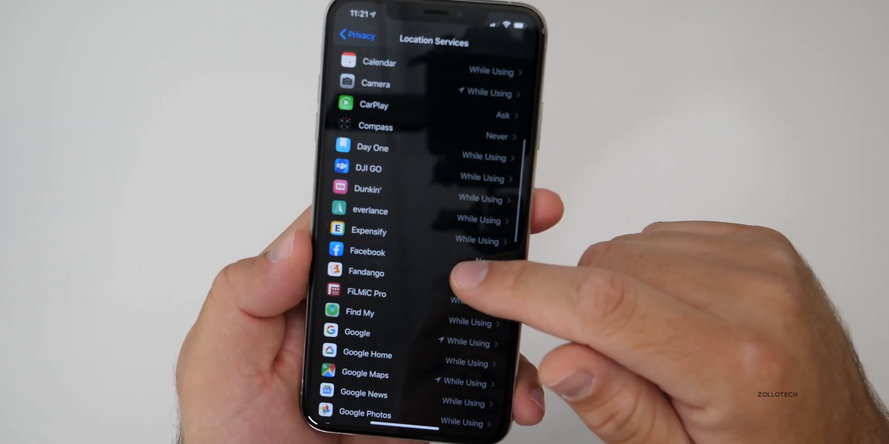
View Facebook's location options, then set Twitter's location access to Never
{"action": "left_click", "coordinate": [367, 252]}
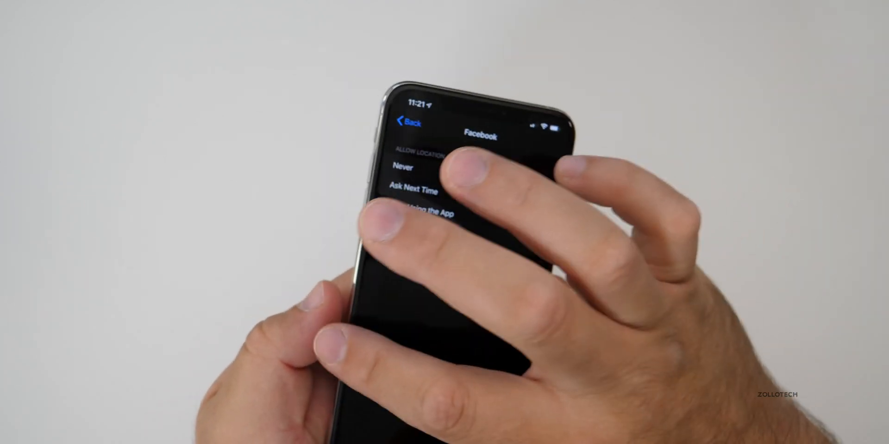
{"action": "left_click", "coordinate": [409, 122]}
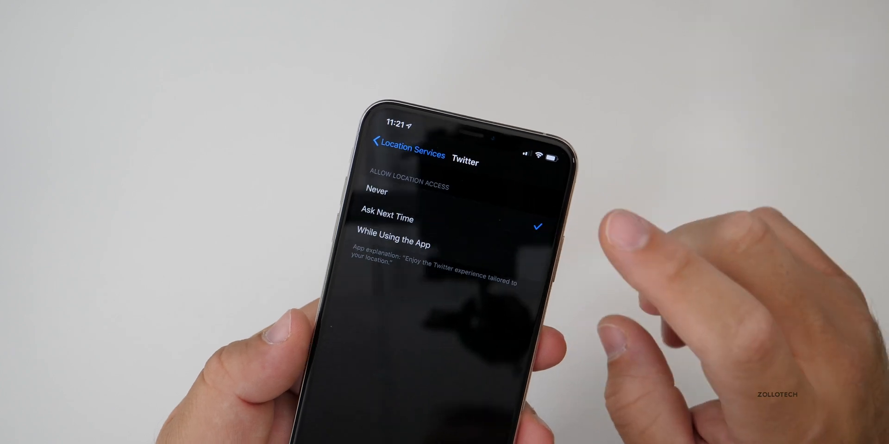
{"action": "left_click", "coordinate": [376, 155]}
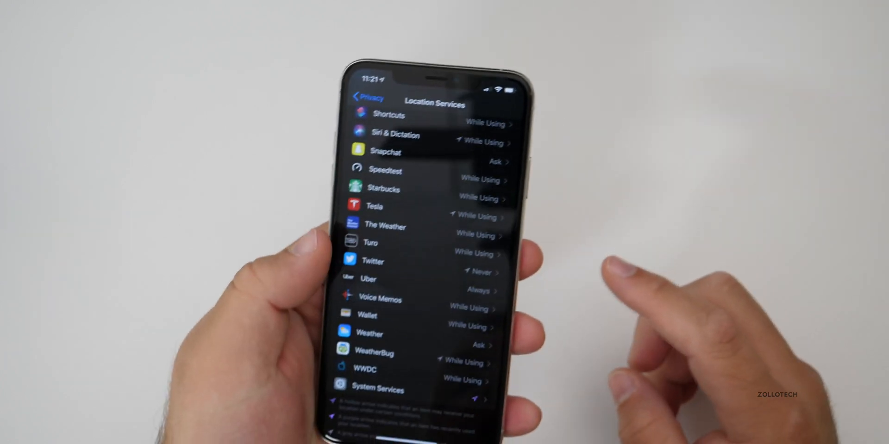
{"action": "left_click", "coordinate": [367, 97]}
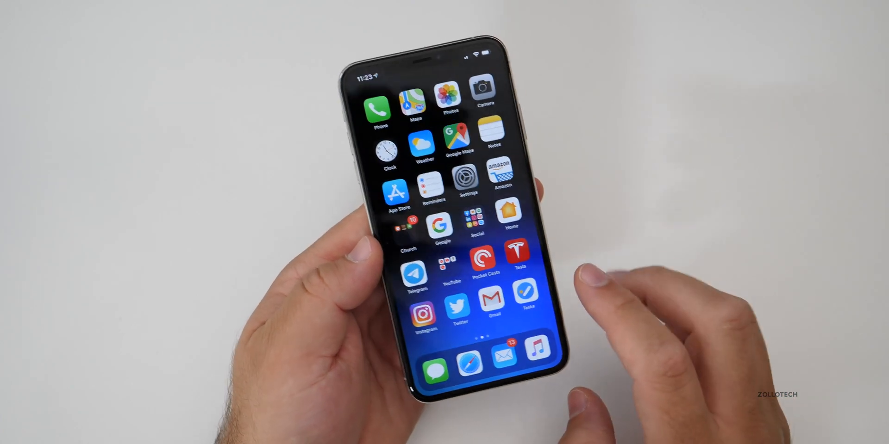
Swipe left to the third Home Screen page showing Surfshark and WeatherBug
{"action": "scroll", "scroll_direction": "left", "scroll_amount": 3}
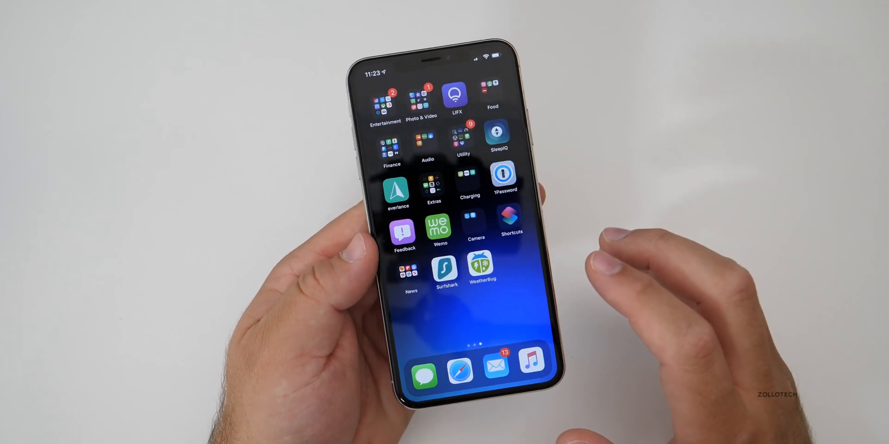
Launch Surfshark and Quick Connect to United States - Charlotte
{"action": "left_click", "coordinate": [447, 270]}
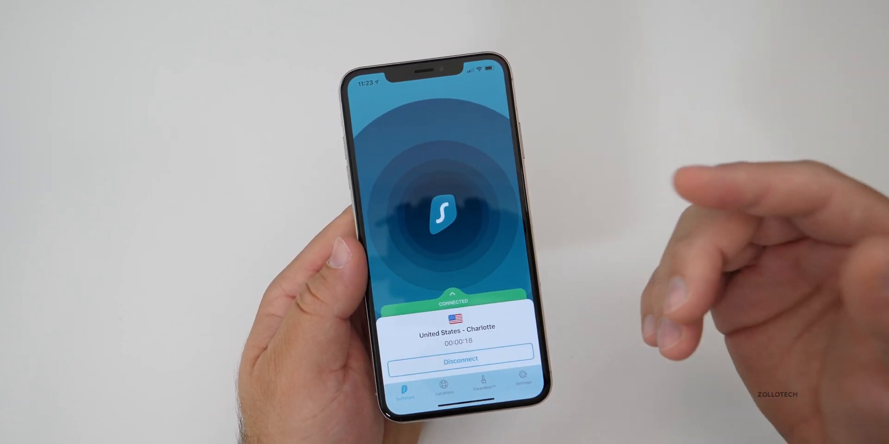
{"action": "left_click", "coordinate": [444, 388]}
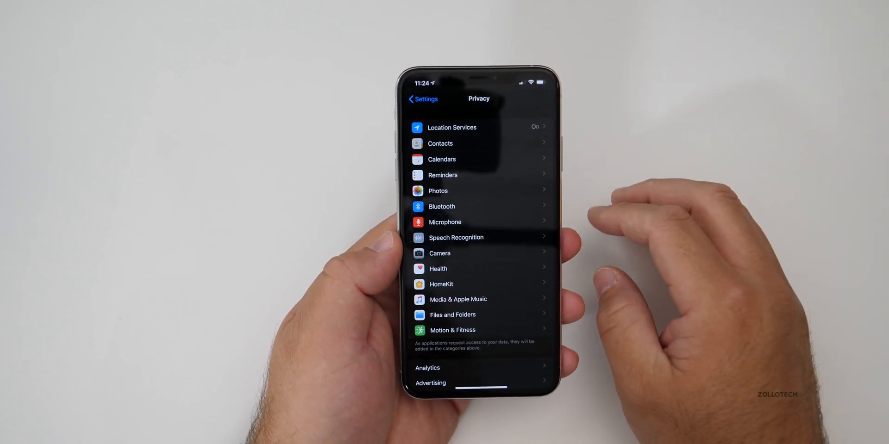
Return to the main Settings list and open Privacy > Bluetooth
{"action": "left_click", "coordinate": [422, 99]}
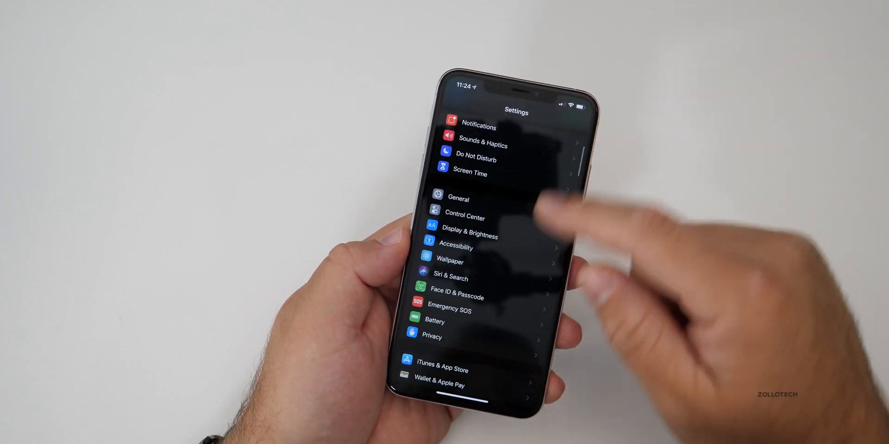
{"action": "left_click", "coordinate": [432, 336]}
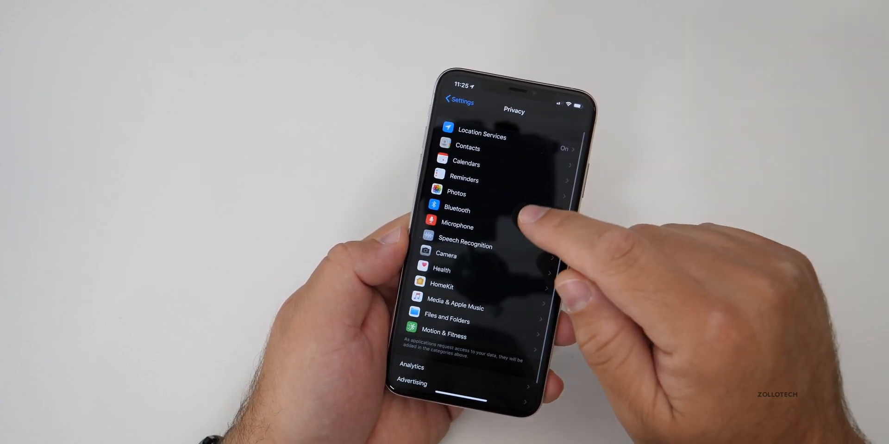
{"action": "left_click", "coordinate": [456, 209]}
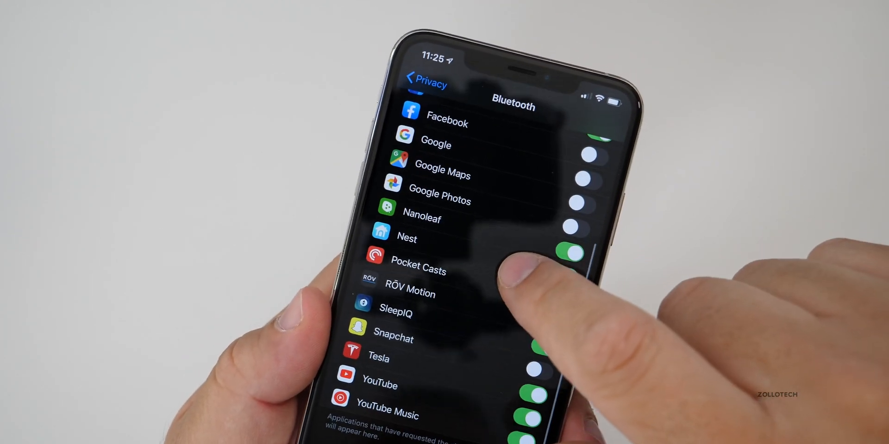
Scroll the Bluetooth permissions list, switching off access for apps that don't need it
{"action": "scroll", "scroll_direction": "down", "scroll_amount": 3}
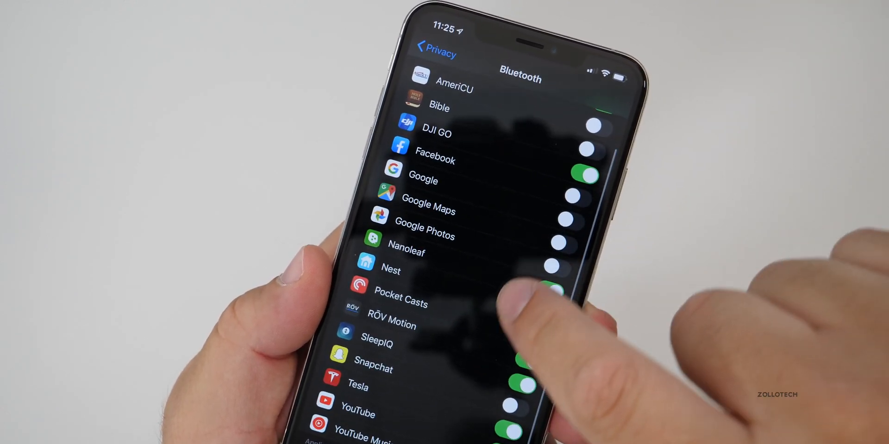
{"action": "scroll", "scroll_direction": "down", "scroll_amount": 3}
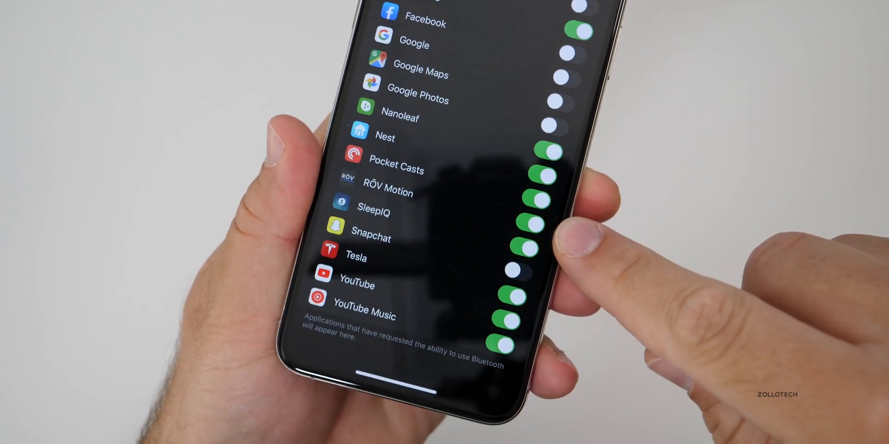
{"action": "scroll", "scroll_direction": "down", "scroll_amount": 3}
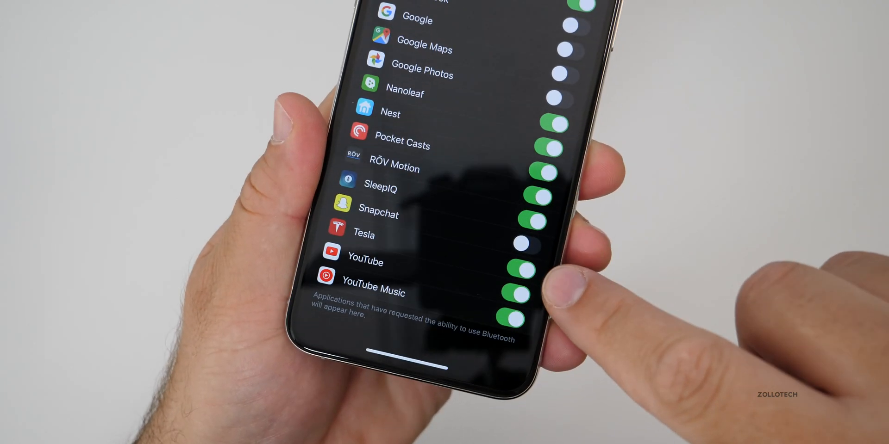
{"action": "scroll", "scroll_direction": "down", "scroll_amount": 3}
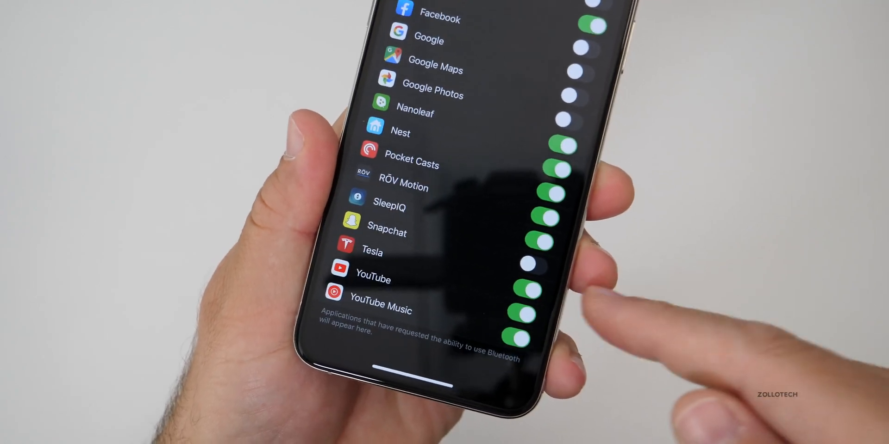
{"action": "scroll", "scroll_direction": "down", "scroll_amount": 3}
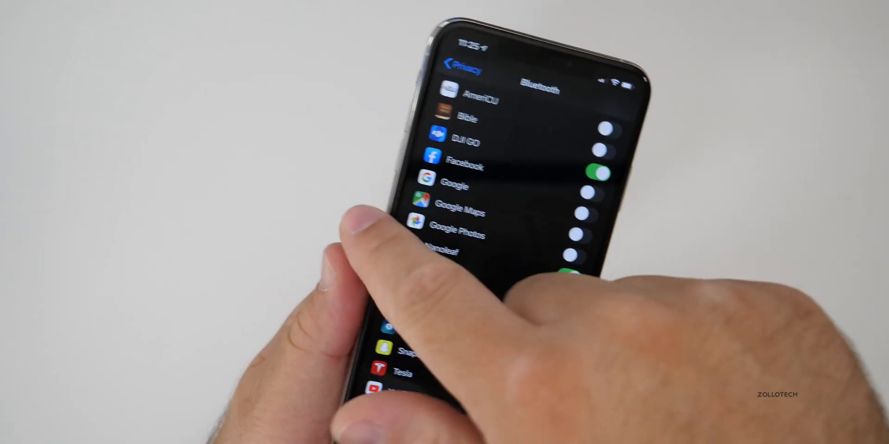
{"action": "left_click", "coordinate": [464, 70]}
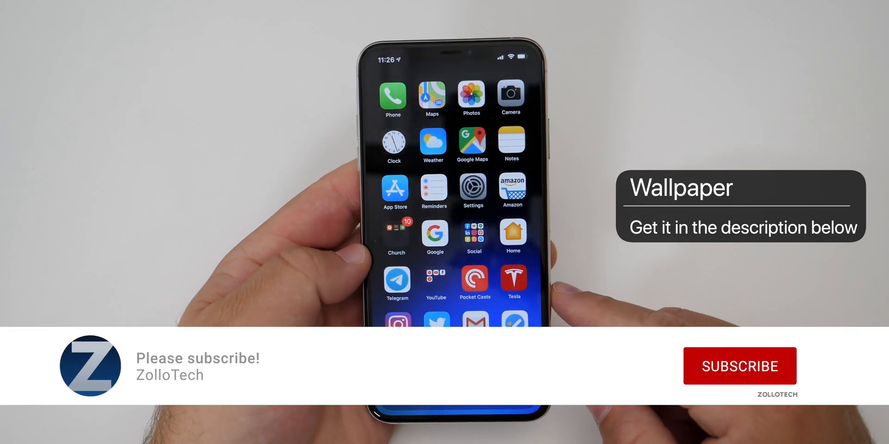
Exit Settings to the Home Screen and move to its first page
{"action": "left_click", "coordinate": [739, 366]}
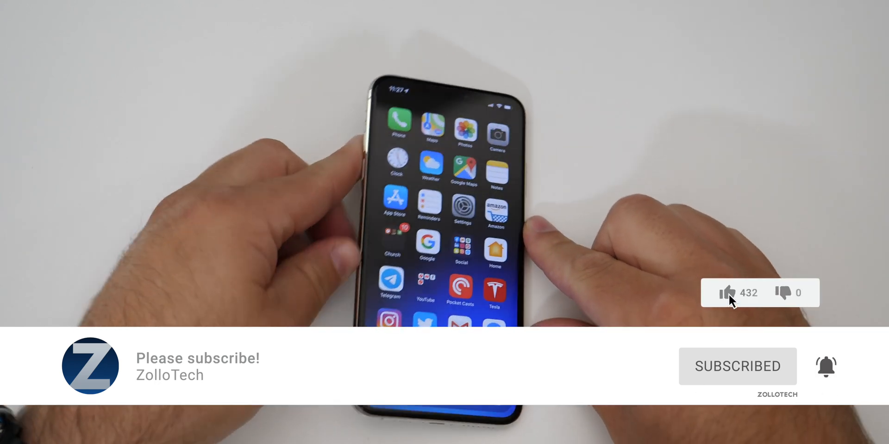
{"action": "left_click", "coordinate": [728, 293]}
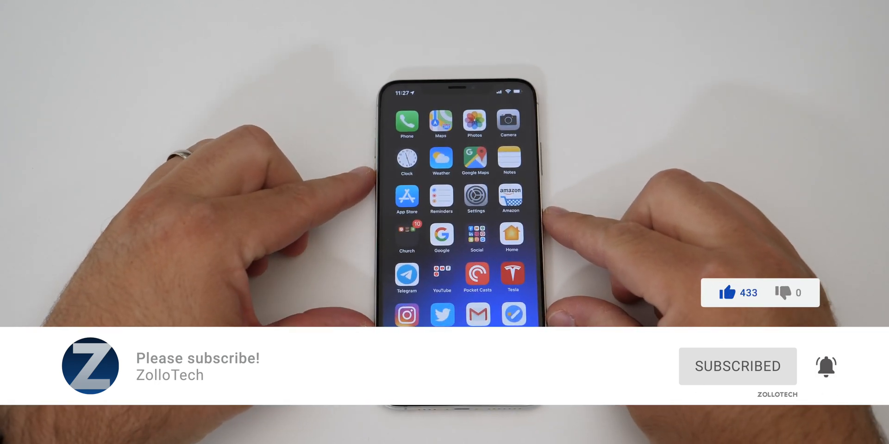